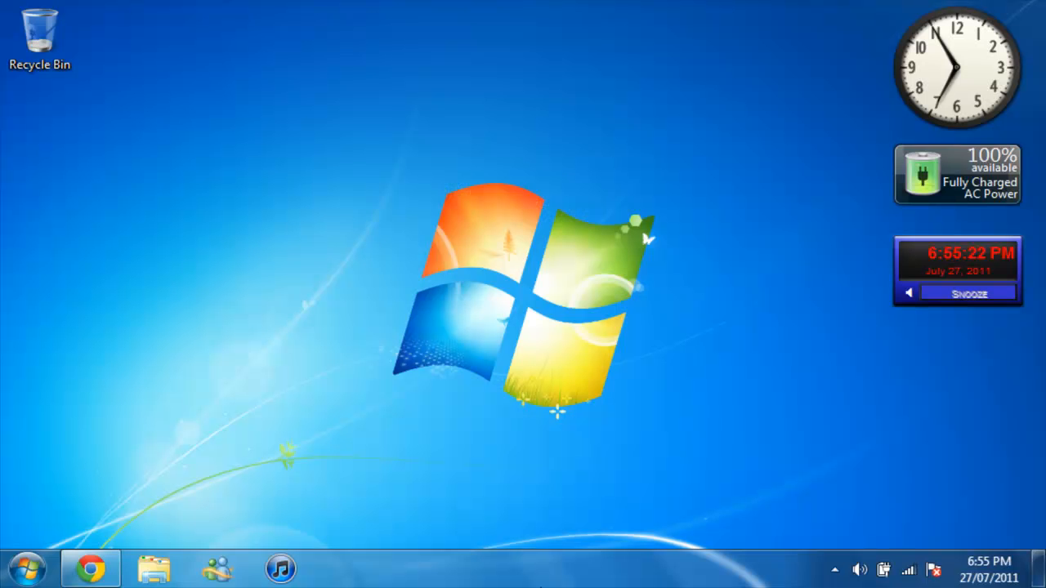
mouse_move(516, 362)
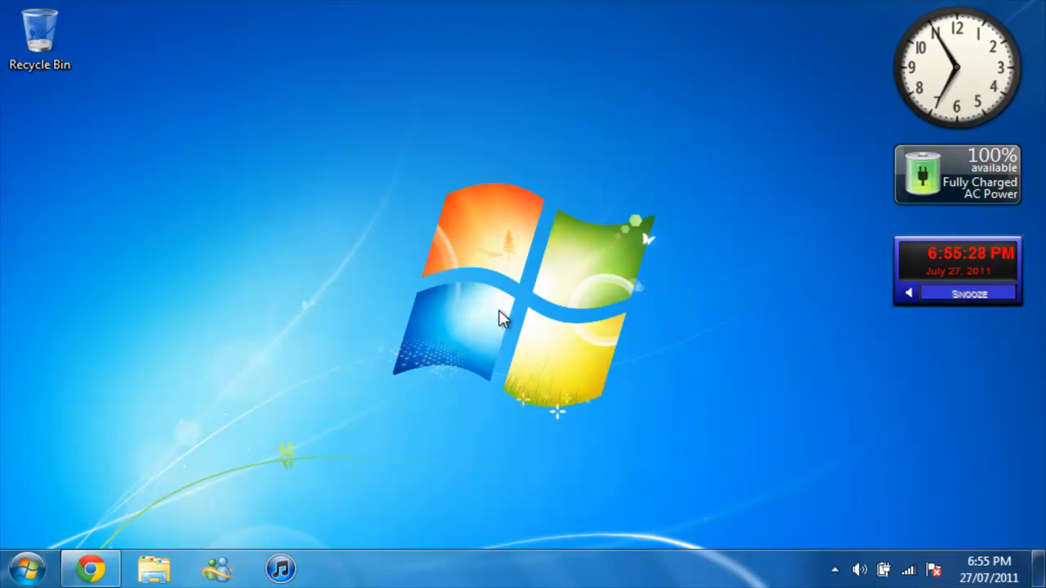
mouse_move(745, 111)
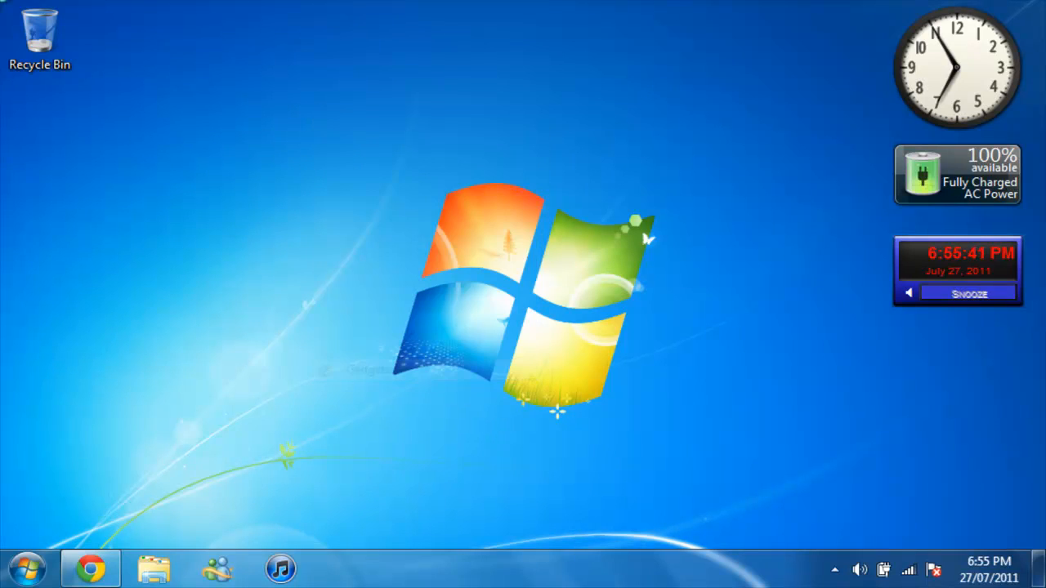
mouse_move(202, 150)
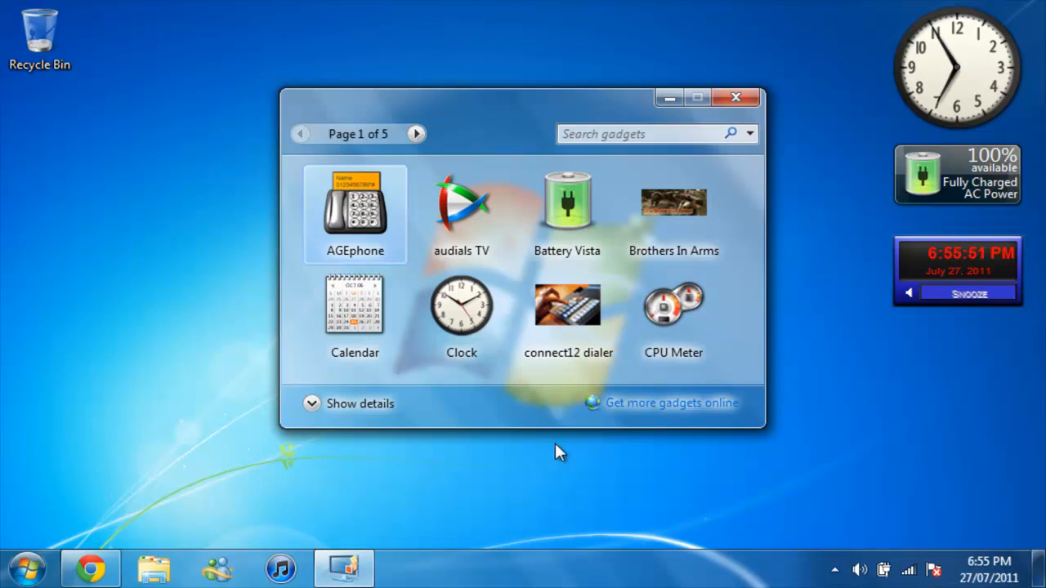
mouse_move(688, 415)
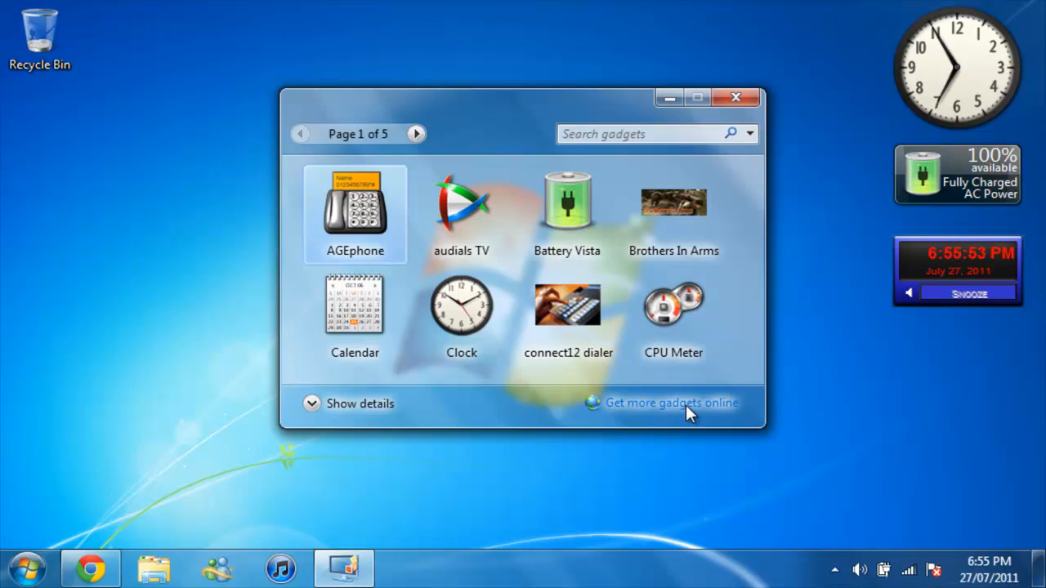
mouse_move(52, 480)
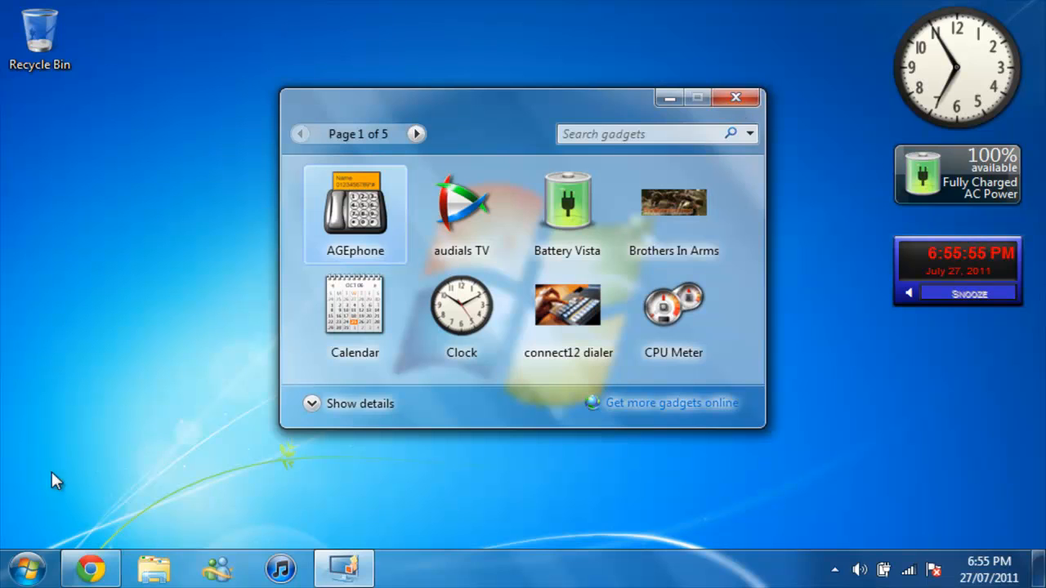
Go from 'Get more gadgets online' through to the full desktop gadgets collection in Windows Live Gallery
left_click(670, 402)
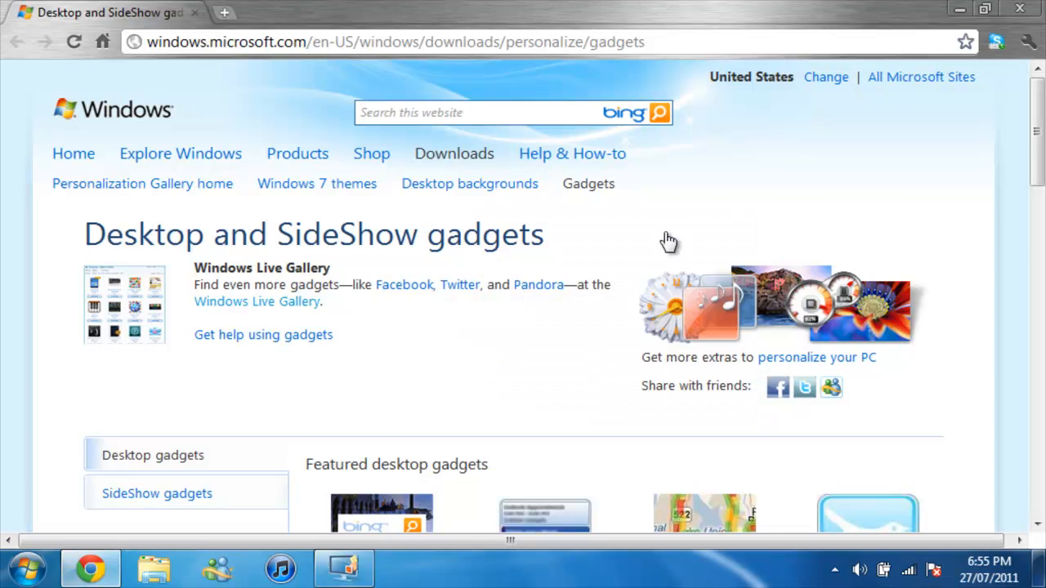
scroll("down", 3)
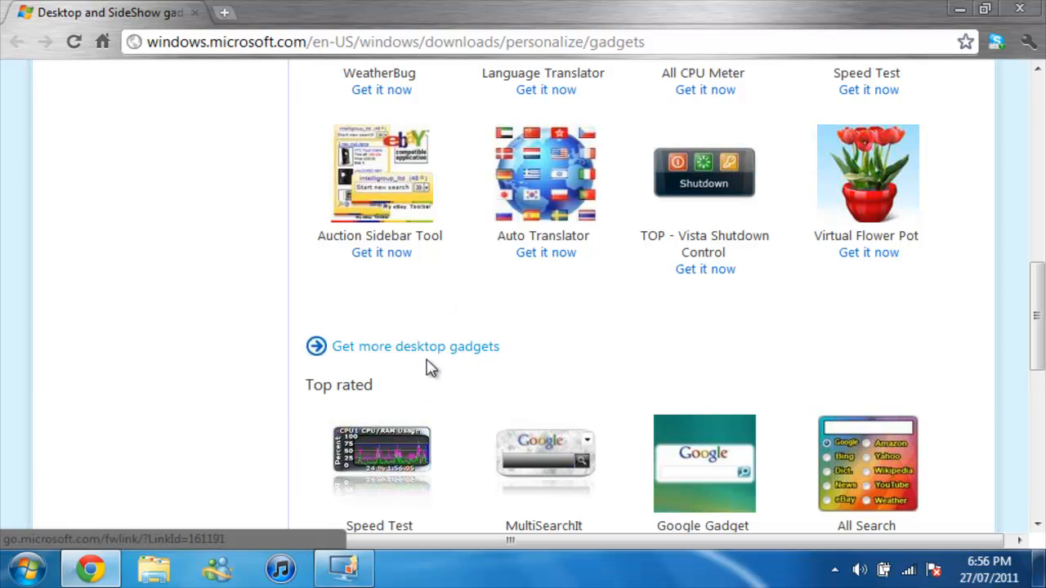
mouse_move(415, 346)
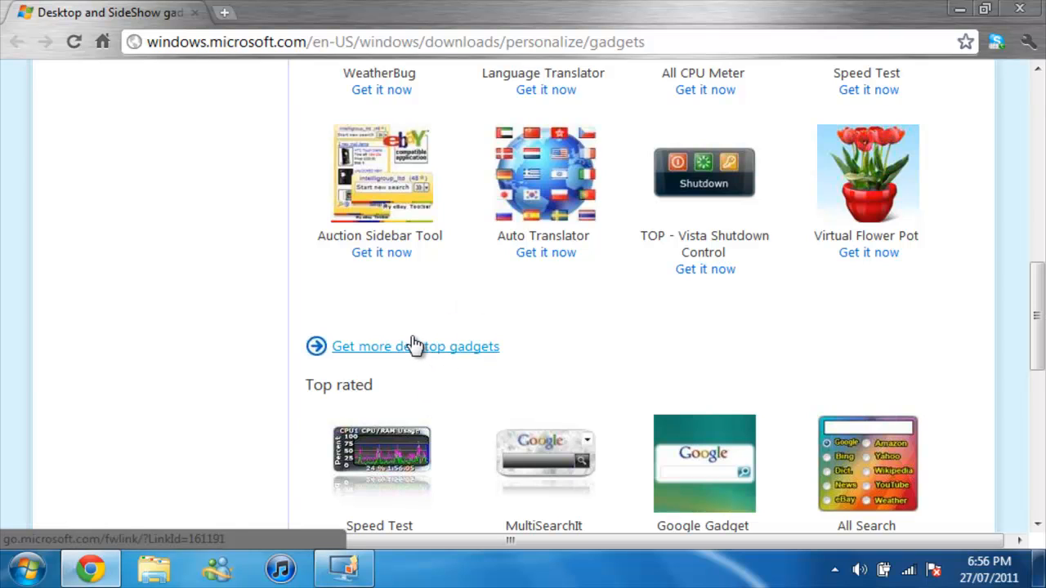
left_click(415, 347)
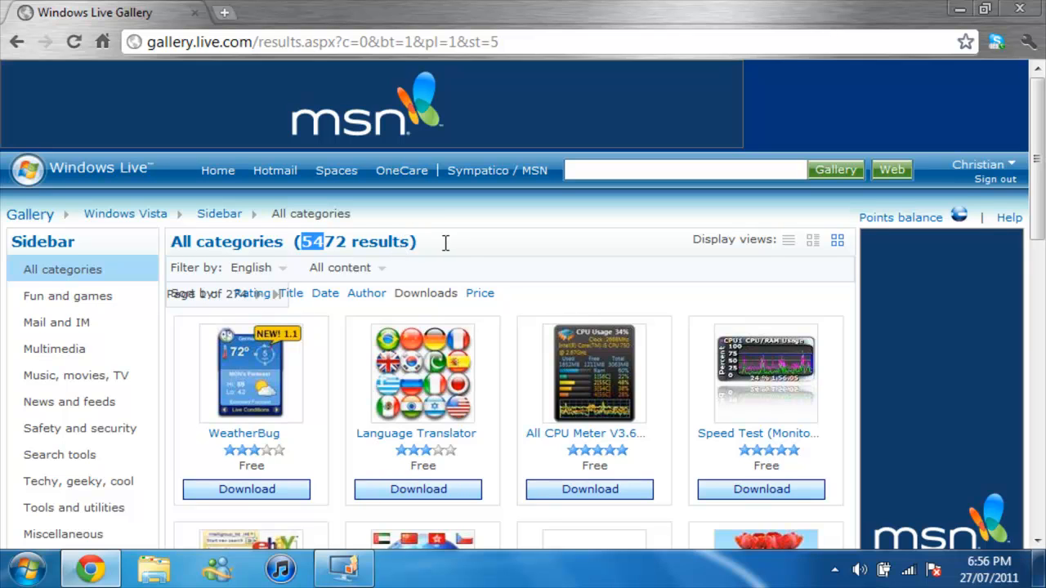
Find Date & Time in the gallery results, download it and open DateAndTime.gadget from the downloads bar
scroll("down", 3)
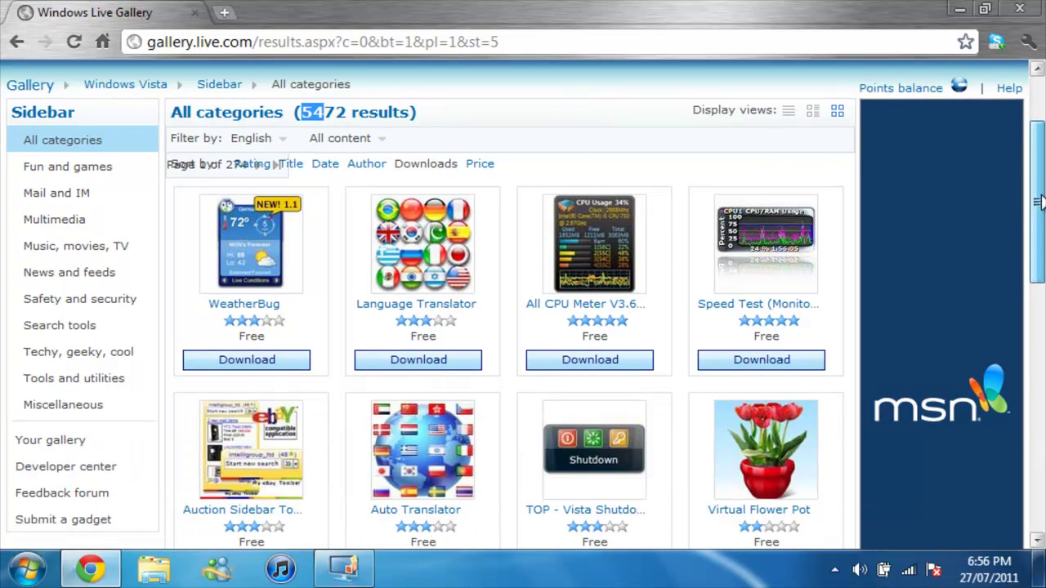
scroll("down", 3)
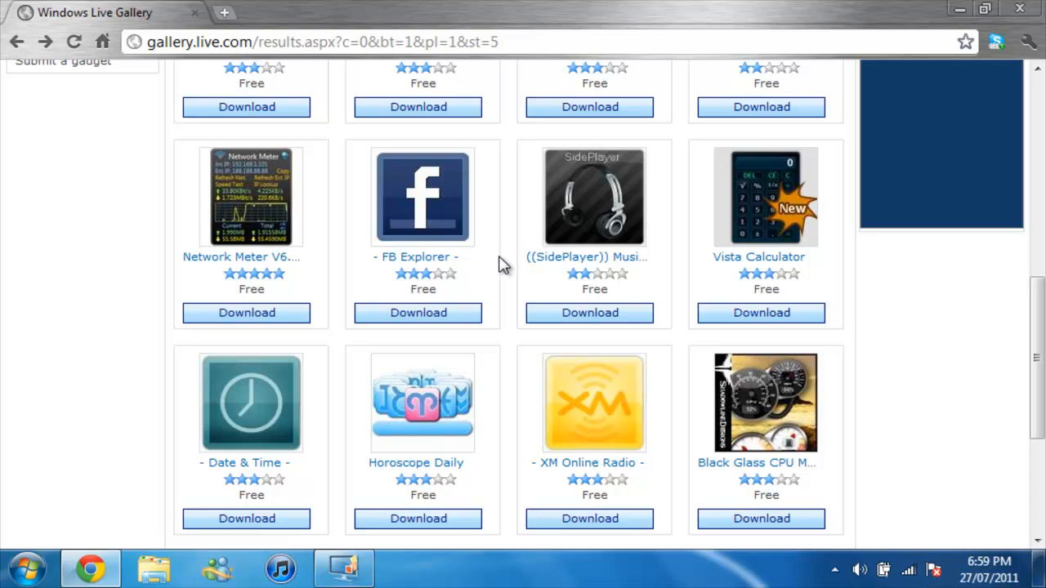
mouse_move(245, 520)
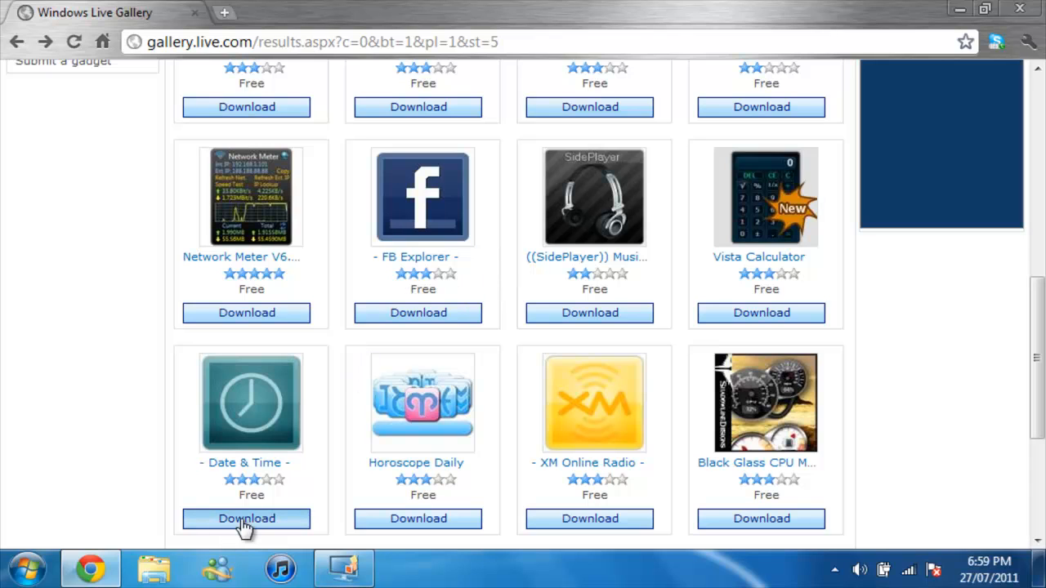
left_click(245, 519)
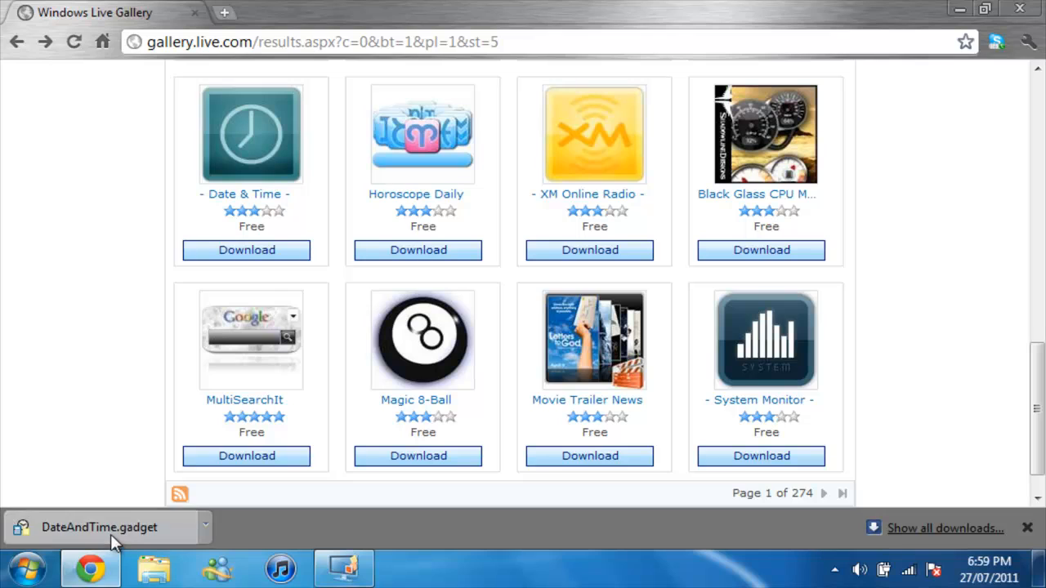
left_click(1025, 530)
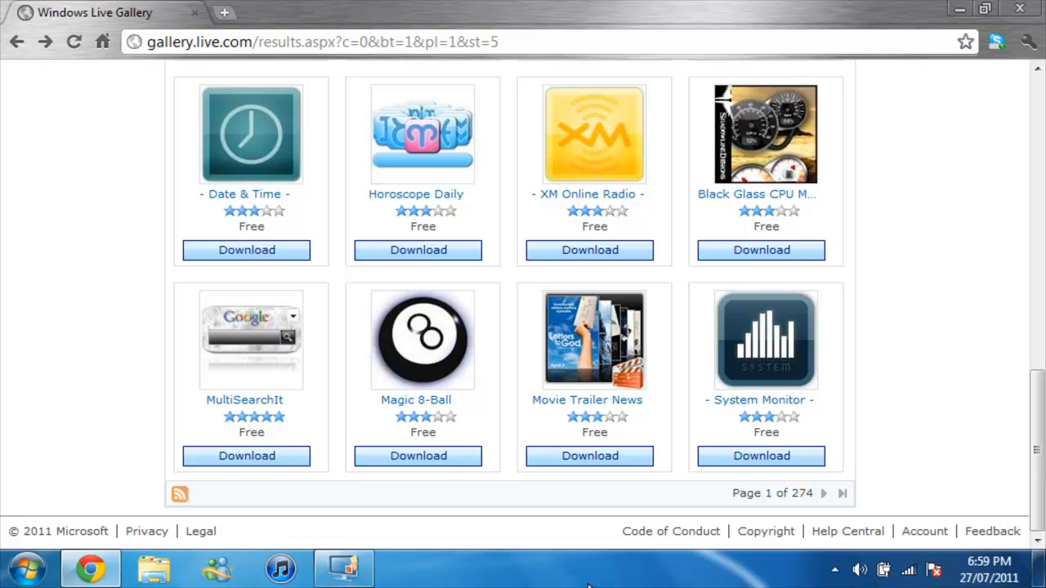
Confirm installing DateAndTime.gadget in the Desktop Gadgets security warning
left_click(245, 250)
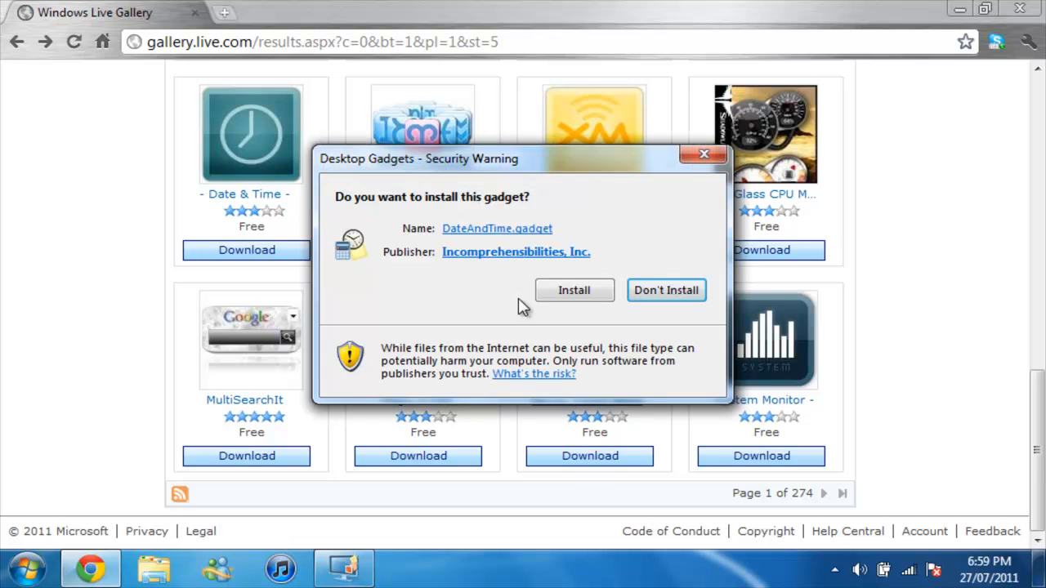
mouse_move(549, 304)
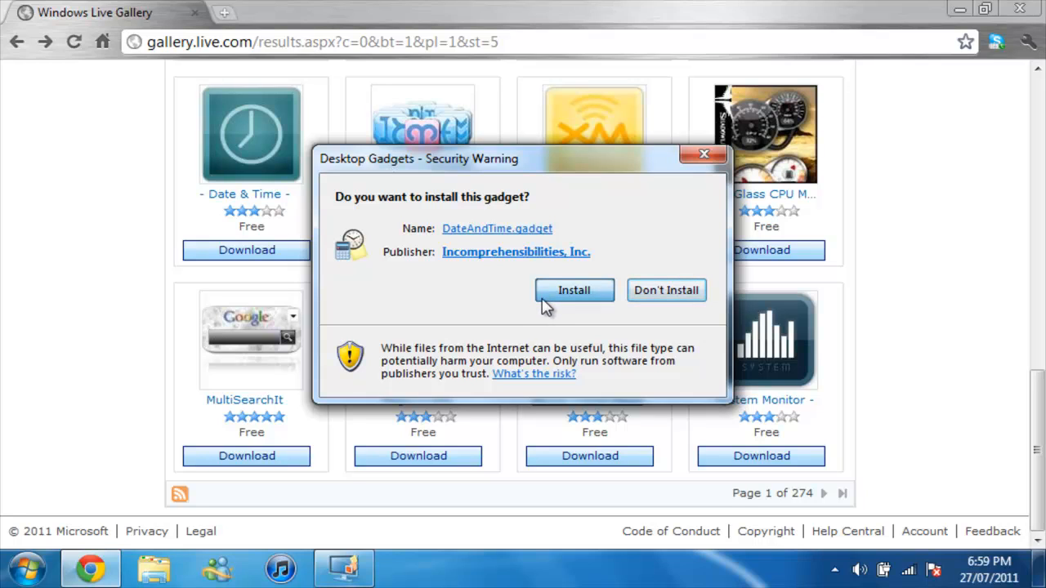
mouse_move(631, 263)
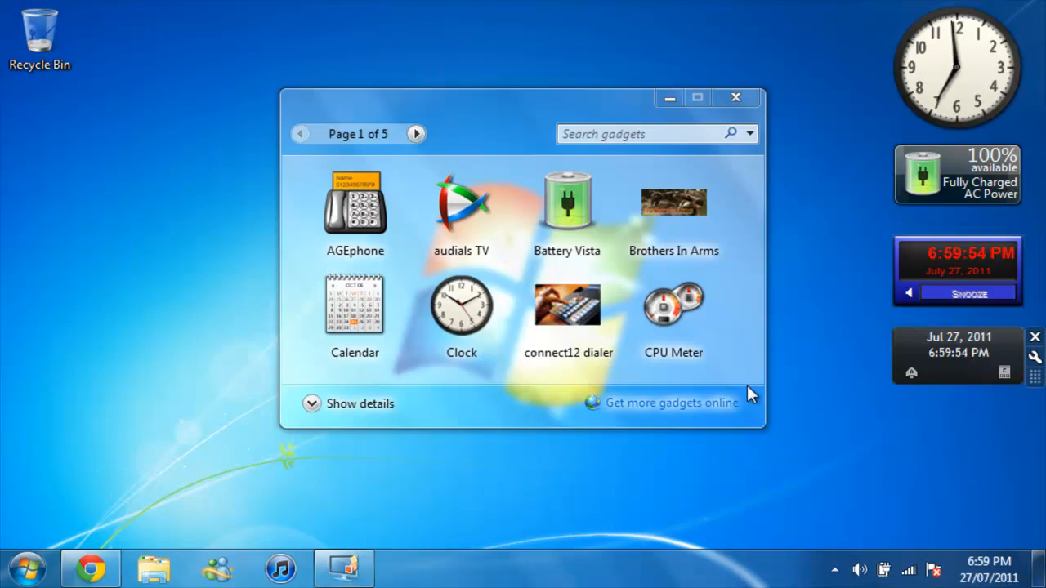
Page the Gadget Gallery forward to page 2 of 5, where Date & Time is listed
left_click(417, 134)
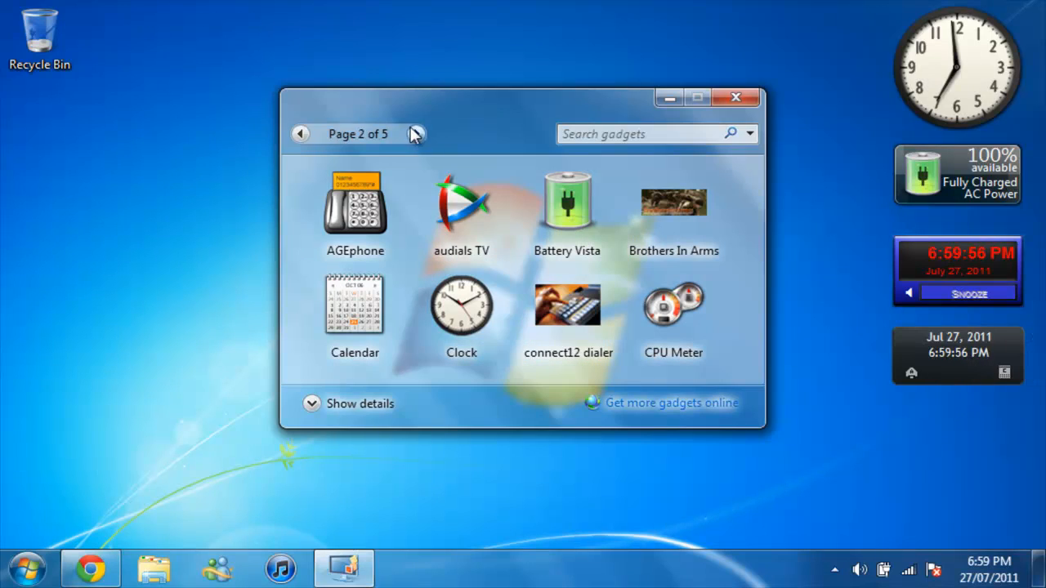
left_click(415, 134)
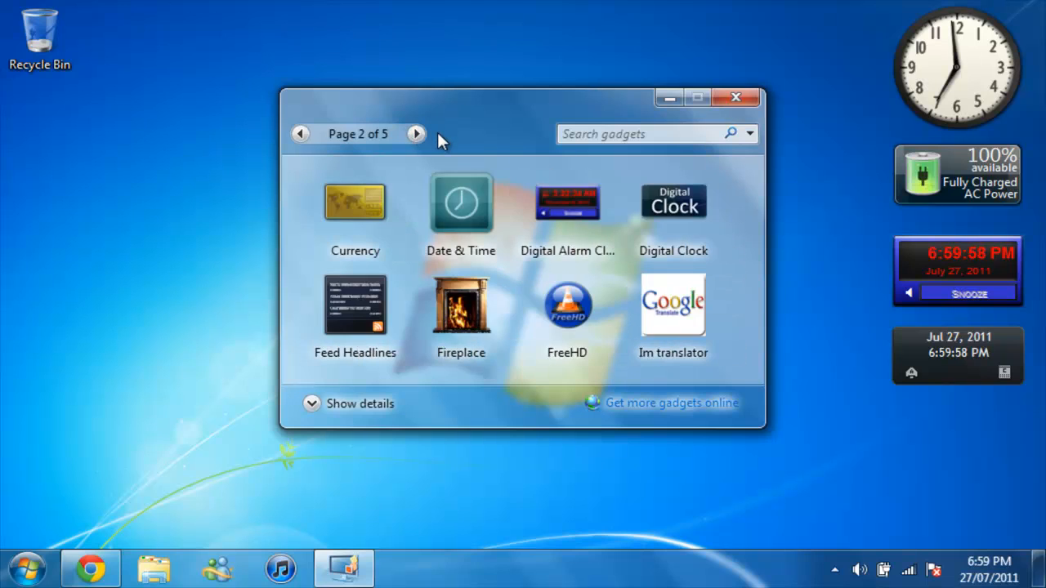
mouse_move(399, 245)
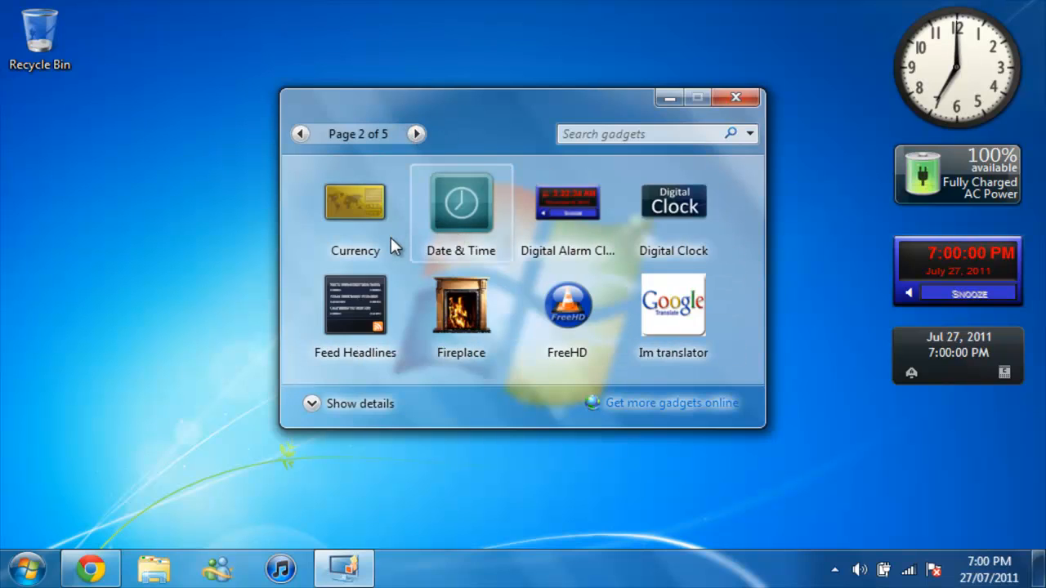